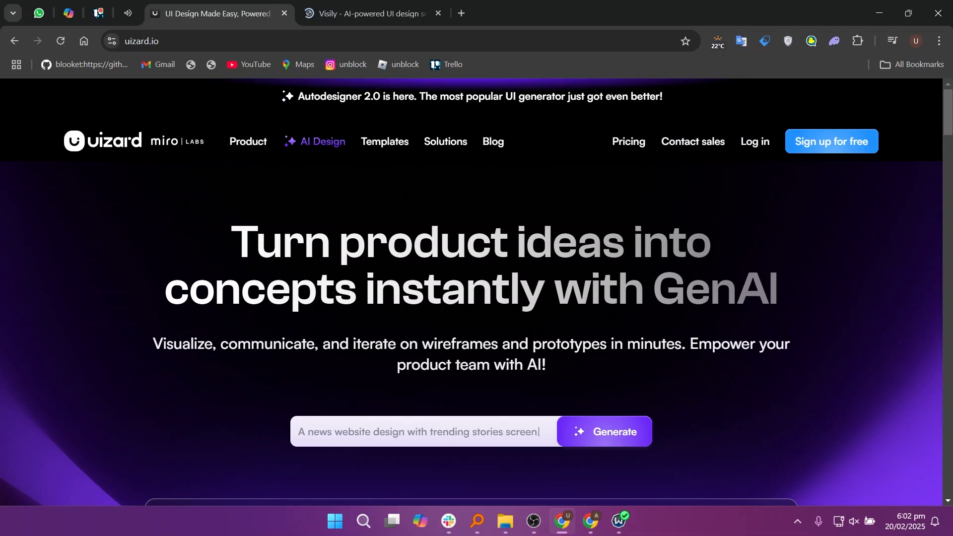
Scroll the Uizard homepage from the hero banner to the Generate prototypes card.
{"action": "scroll", "scroll_direction": "down", "scroll_amount": 3}
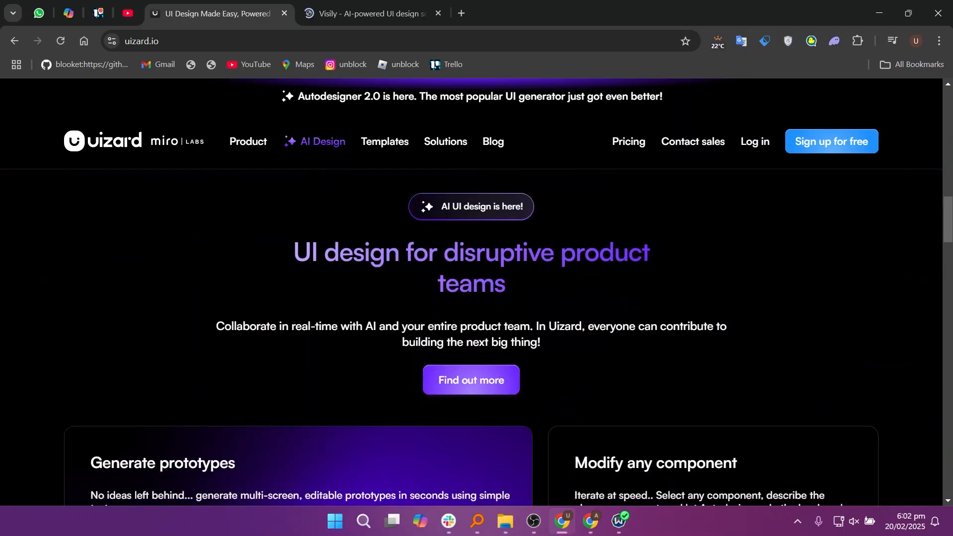
{"action": "scroll", "scroll_direction": "down", "scroll_amount": 3}
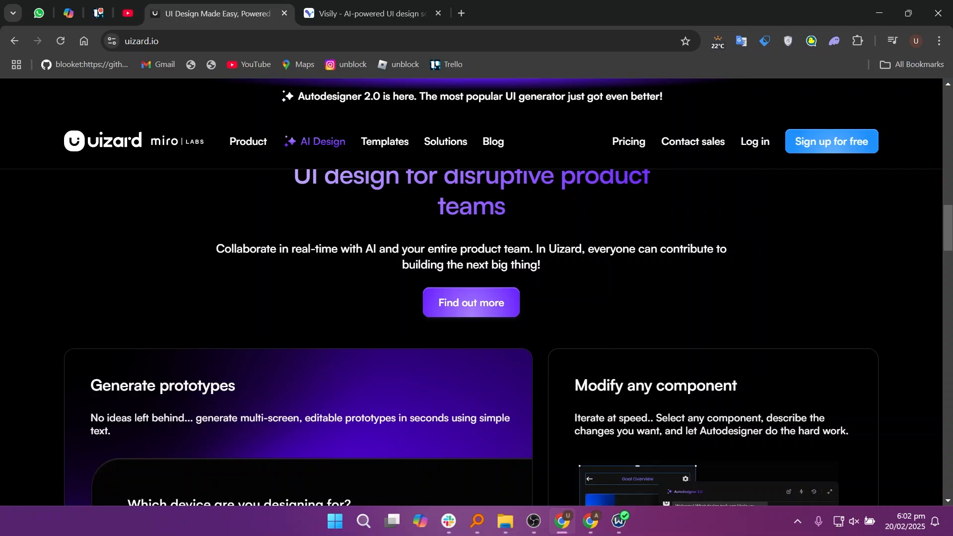
Scroll the Uizard homepage through feature cards and testimonials down to the footer copyright notice.
{"action": "scroll", "scroll_direction": "down", "scroll_amount": 3}
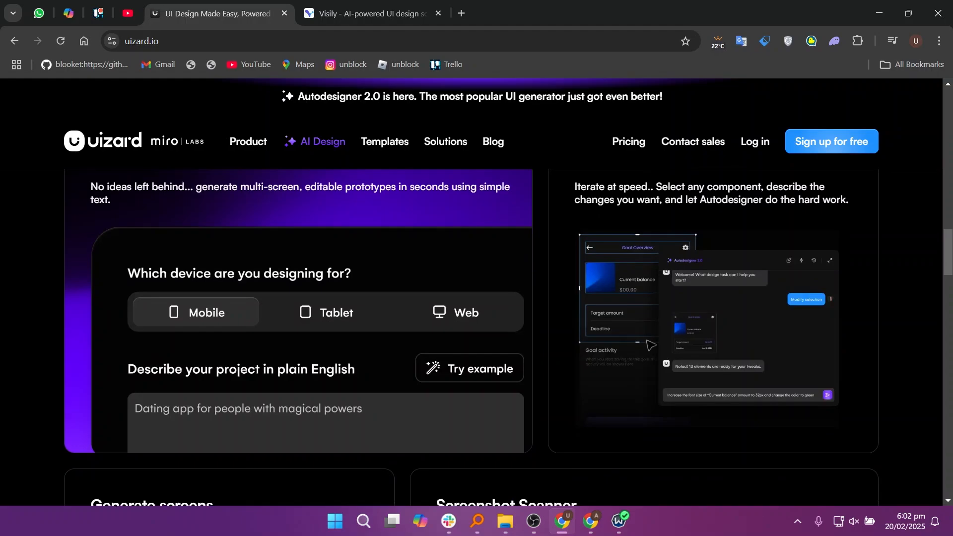
{"action": "scroll", "scroll_direction": "down", "scroll_amount": 3}
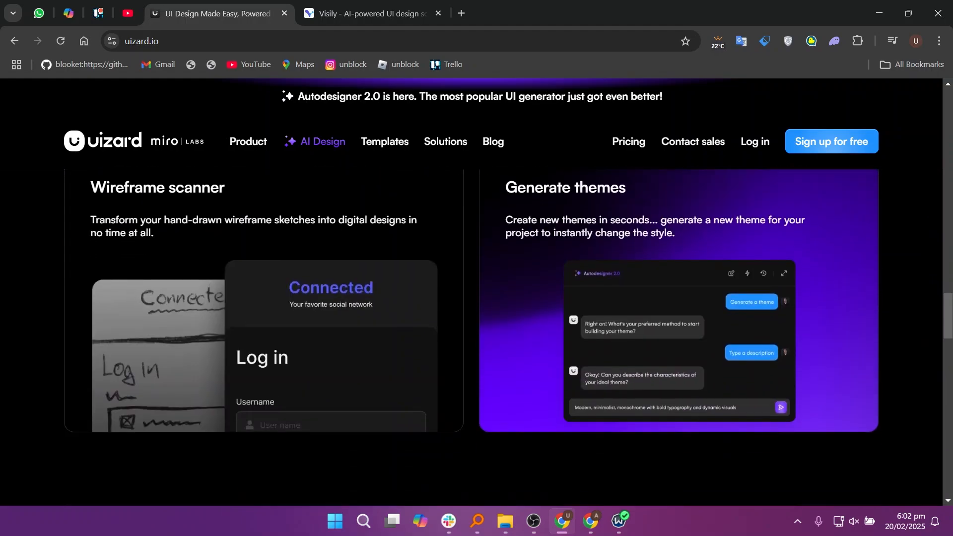
{"action": "scroll", "scroll_direction": "down", "scroll_amount": 3}
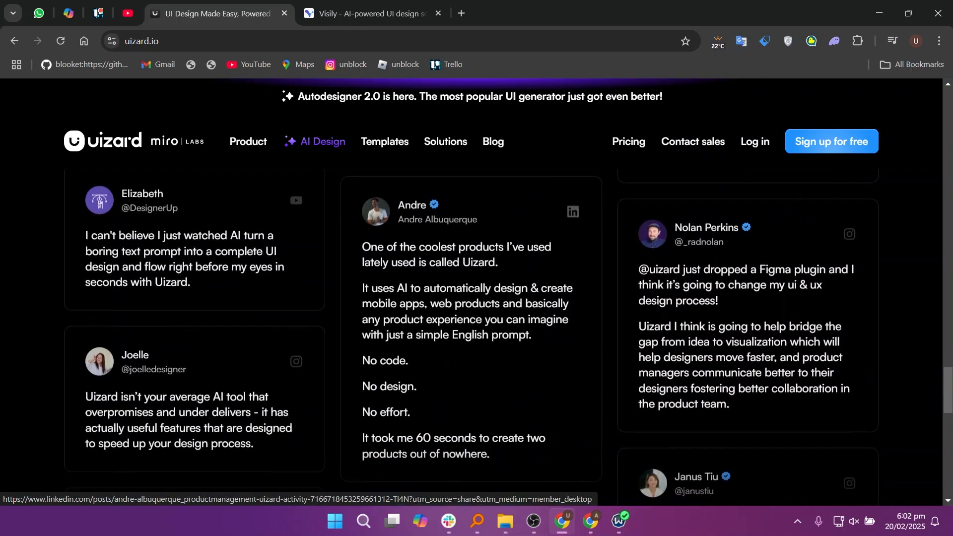
{"action": "scroll", "scroll_direction": "down", "scroll_amount": 3}
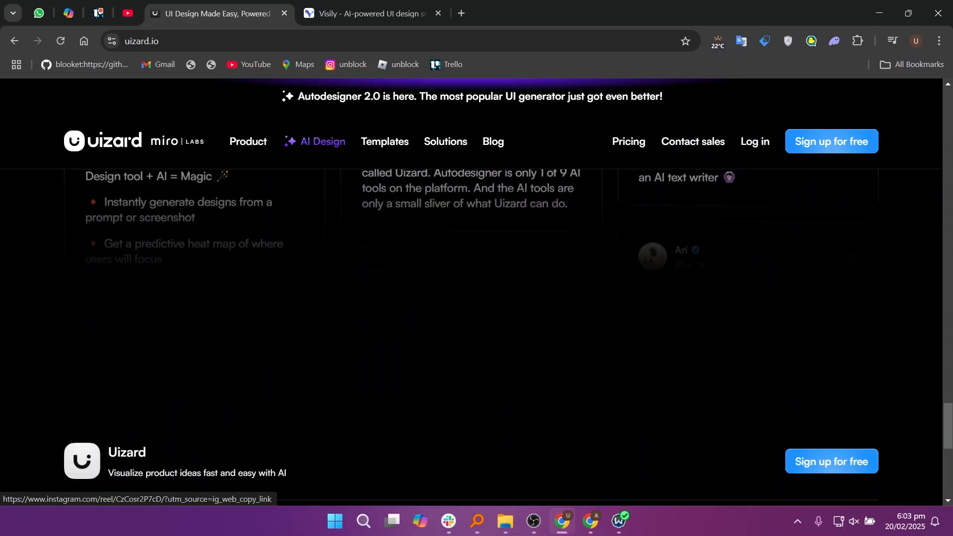
{"action": "scroll", "scroll_direction": "down", "scroll_amount": 3}
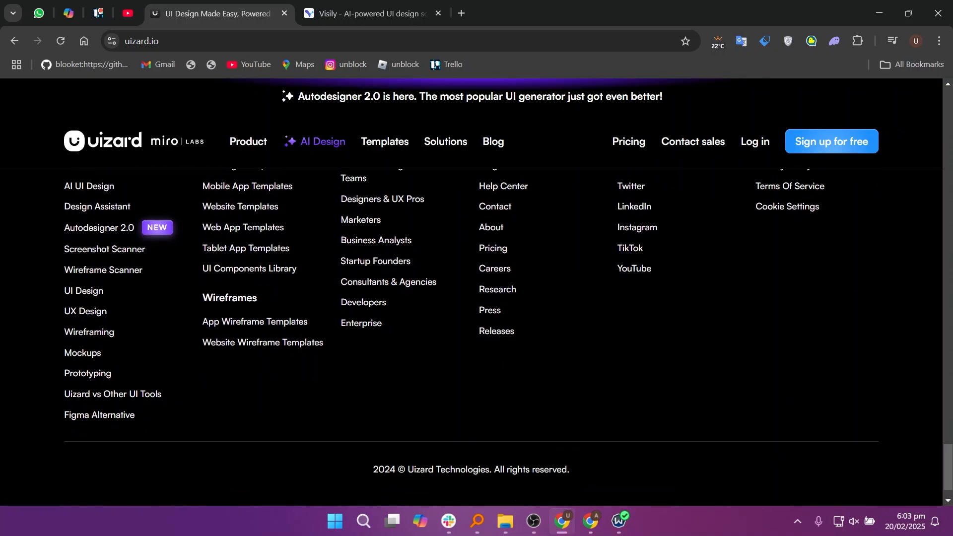
Switch to the Visily homepage and move past the template gallery and client logos.
{"action": "left_click", "coordinate": [364, 13]}
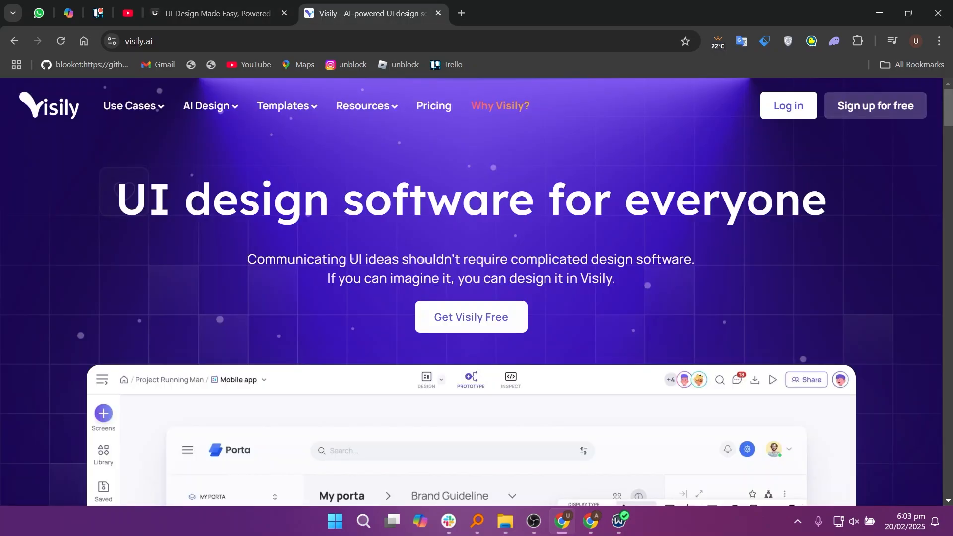
{"action": "scroll", "scroll_direction": "down", "scroll_amount": 3}
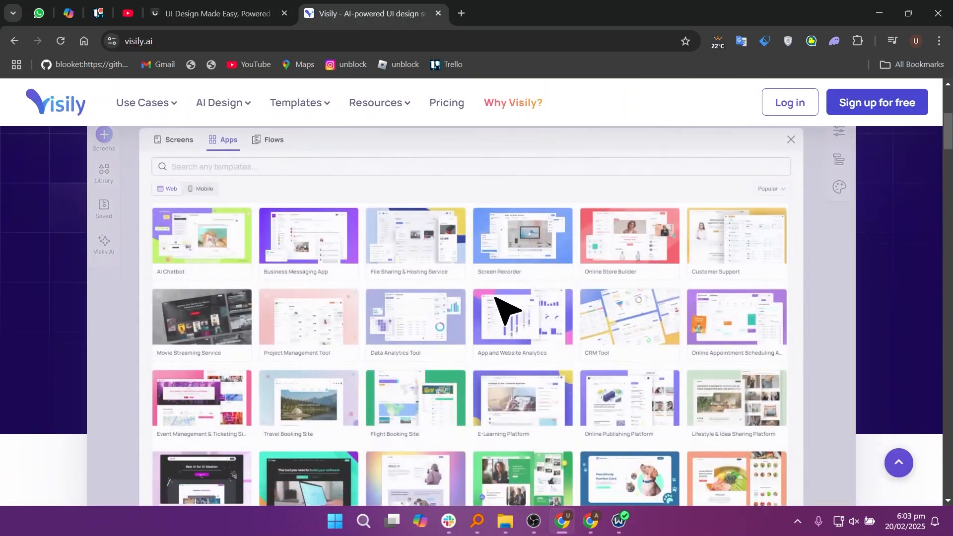
{"action": "left_click", "coordinate": [790, 139]}
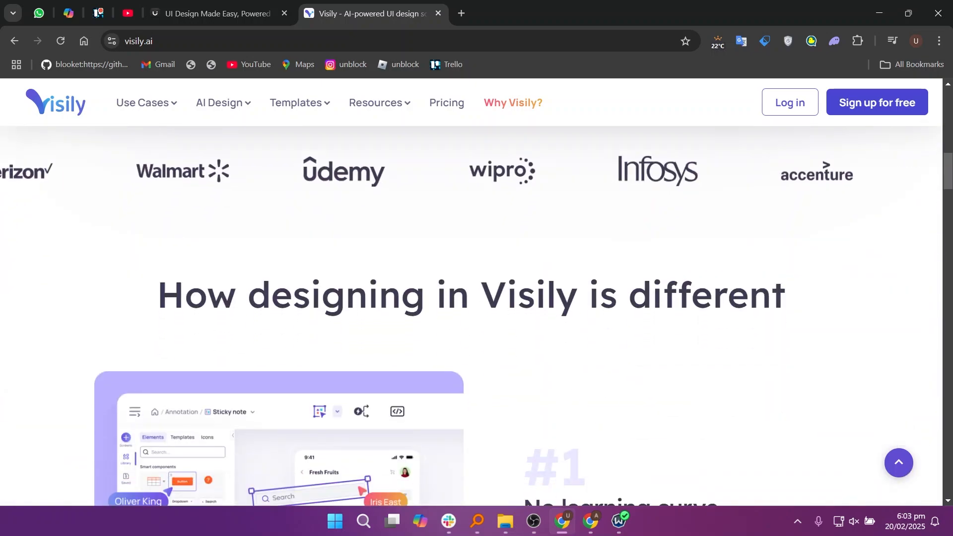
Scroll Visily through '#1 No learning curve' to the '#2 AI, thoughtfully applied' section.
{"action": "scroll", "scroll_direction": "down", "scroll_amount": 3}
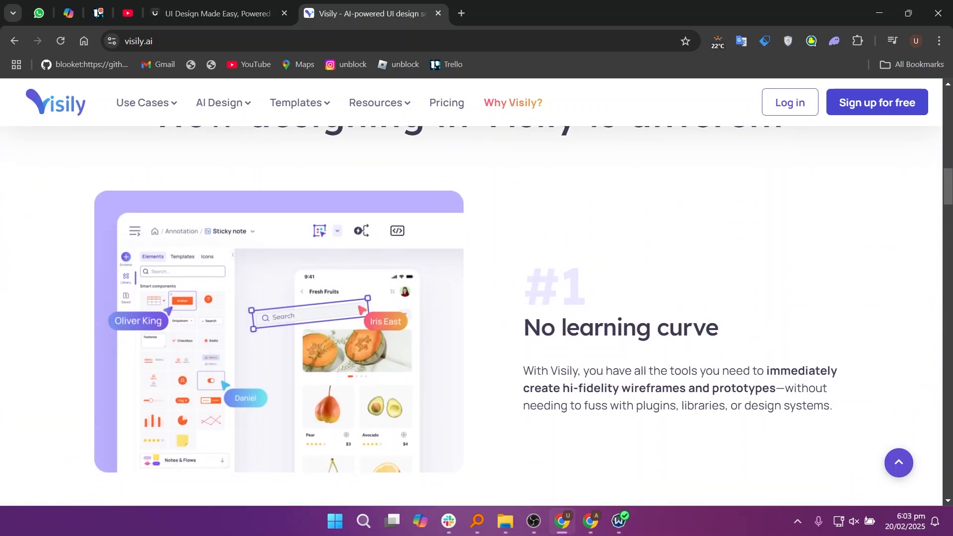
{"action": "scroll", "scroll_direction": "down", "scroll_amount": 3}
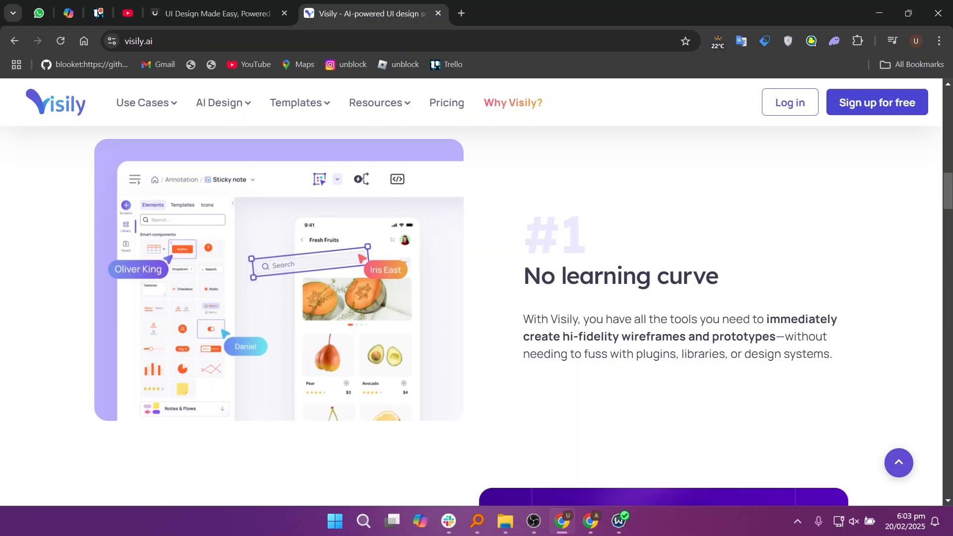
{"action": "scroll", "scroll_direction": "down", "scroll_amount": 3}
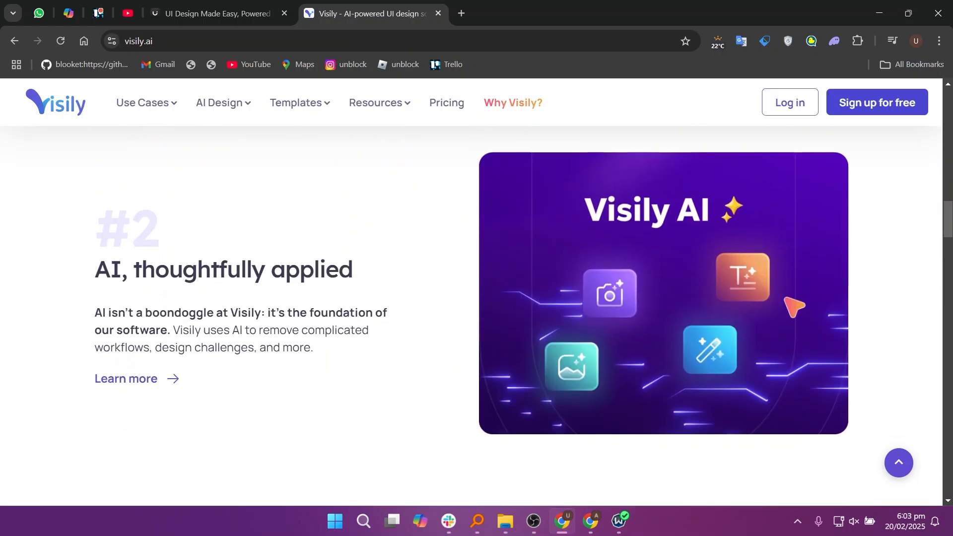
{"action": "scroll", "scroll_direction": "down", "scroll_amount": 3}
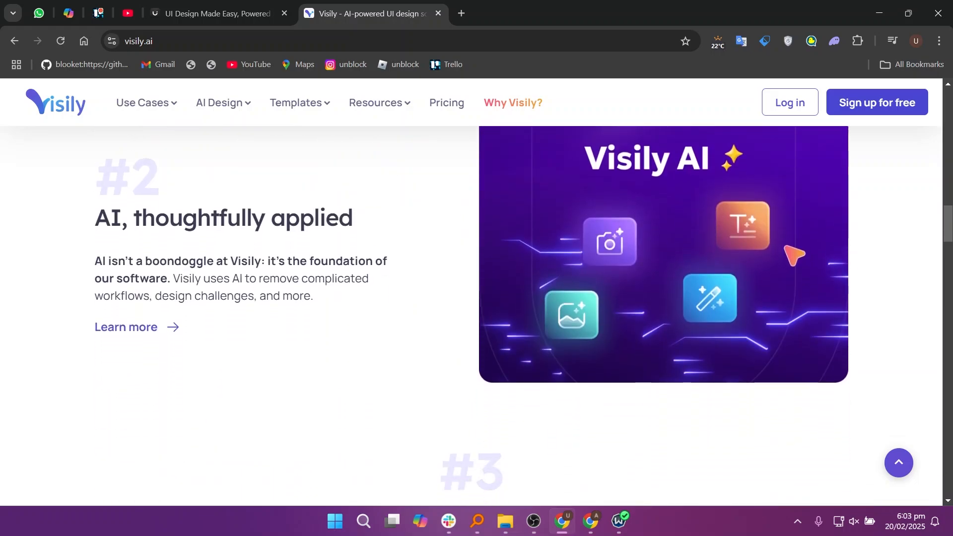
Scroll Visily past Text to Diagram, Screenshot to Design, Sketch to Design cards to 'One unified workflow'.
{"action": "scroll", "scroll_direction": "down", "scroll_amount": 3}
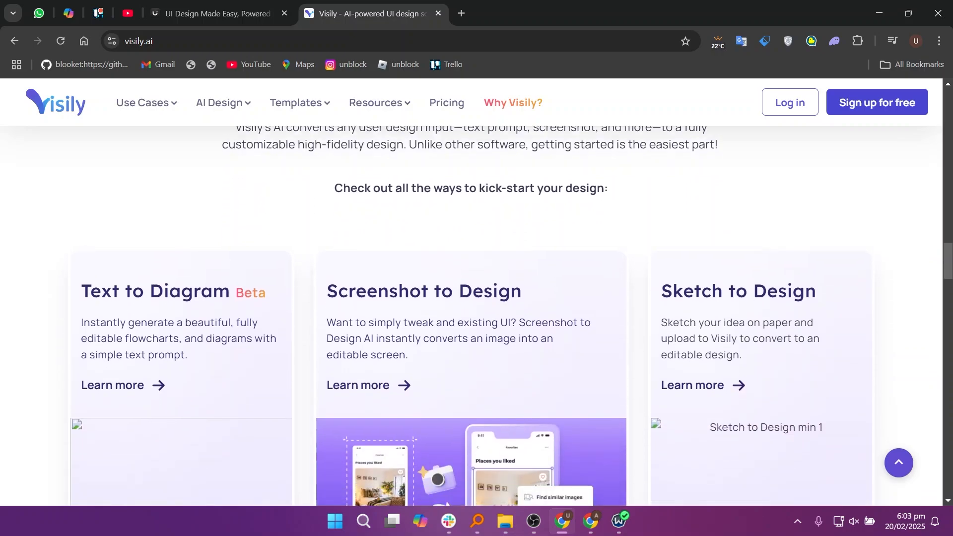
{"action": "scroll", "scroll_direction": "down", "scroll_amount": 3}
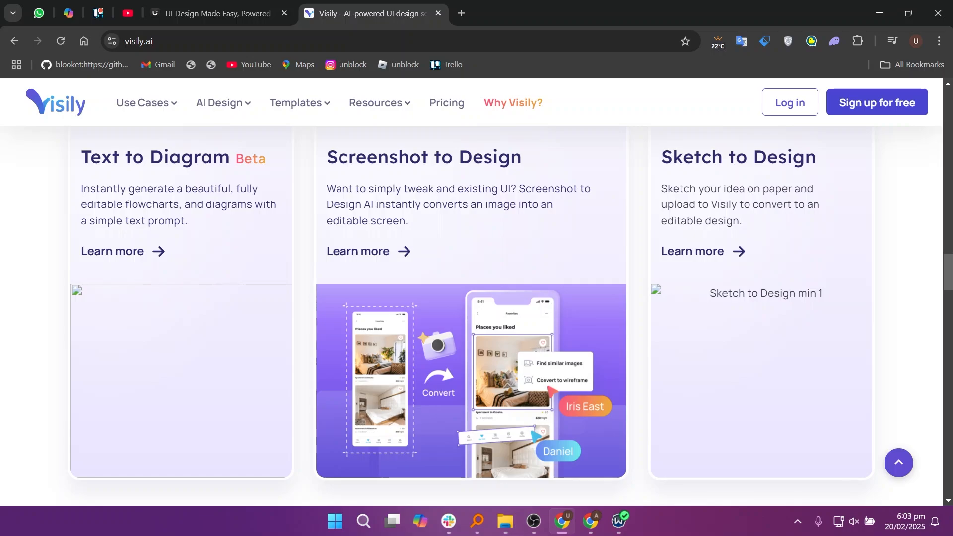
{"action": "scroll", "scroll_direction": "down", "scroll_amount": 3}
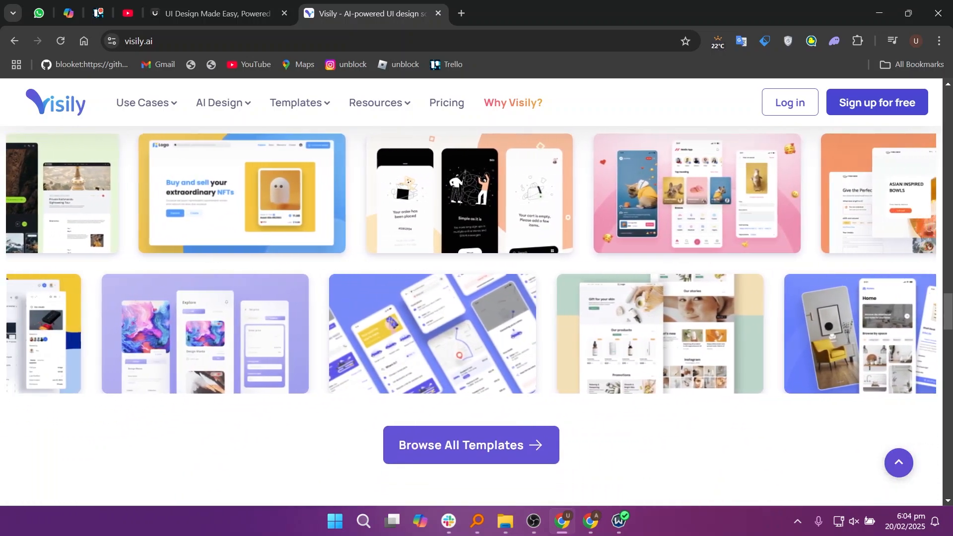
{"action": "scroll", "scroll_direction": "down", "scroll_amount": 3}
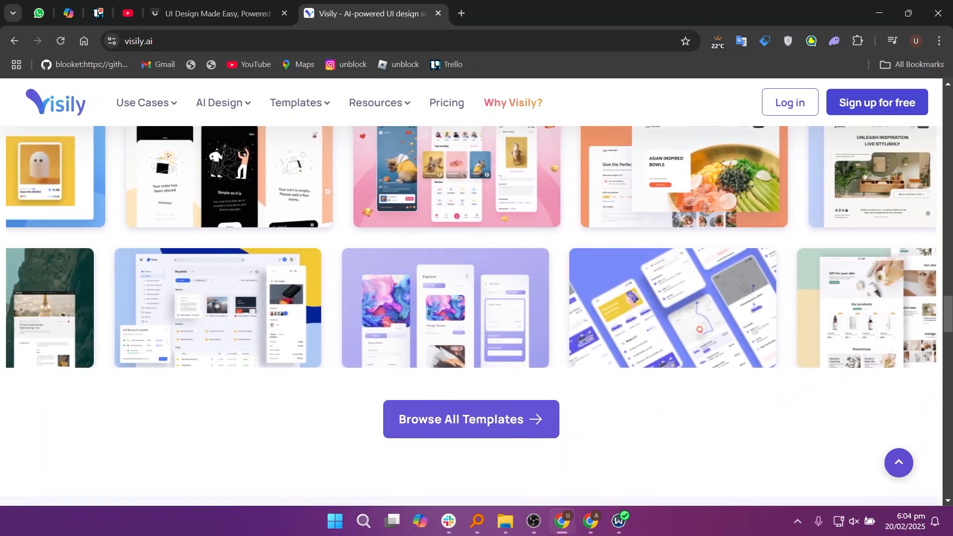
{"action": "scroll", "scroll_direction": "down", "scroll_amount": 3}
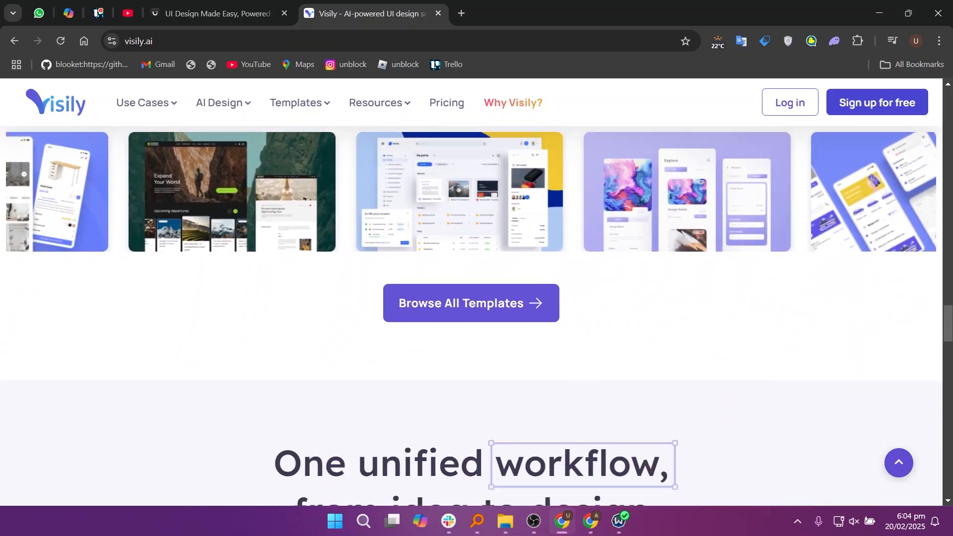